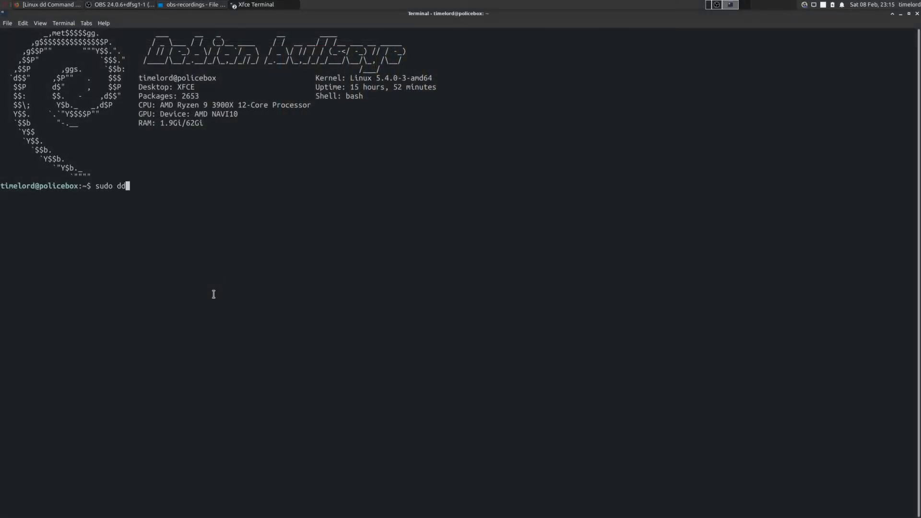
{"action": "type", "text": "if=~/"}
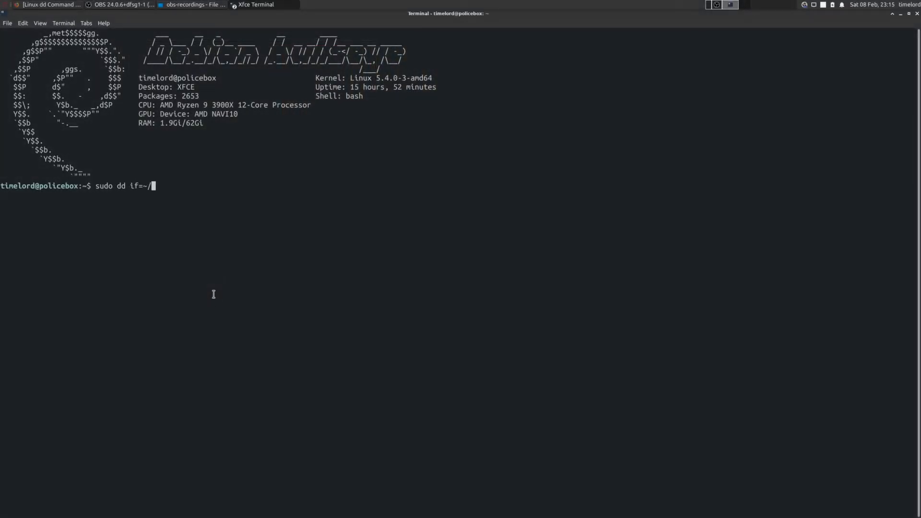
{"action": "type", "text": "Downloads/archlinux-2020.02.01-x86_64.iso"}
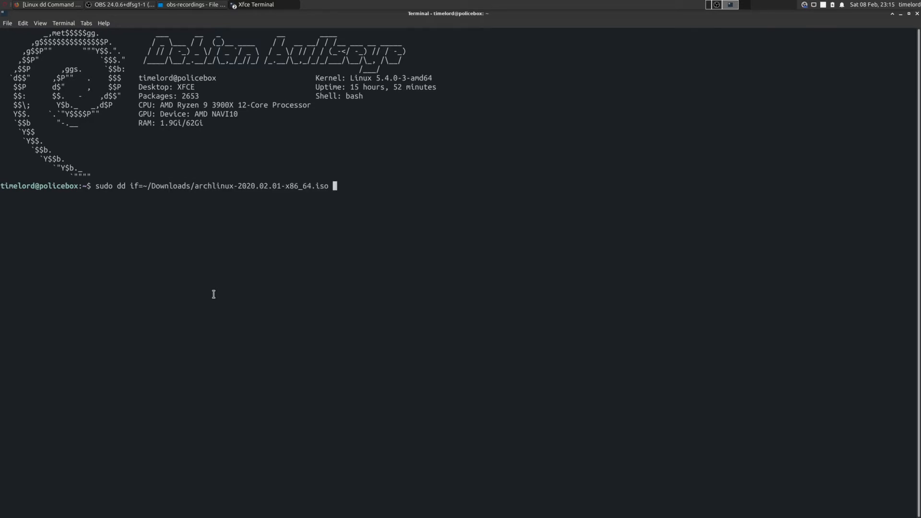